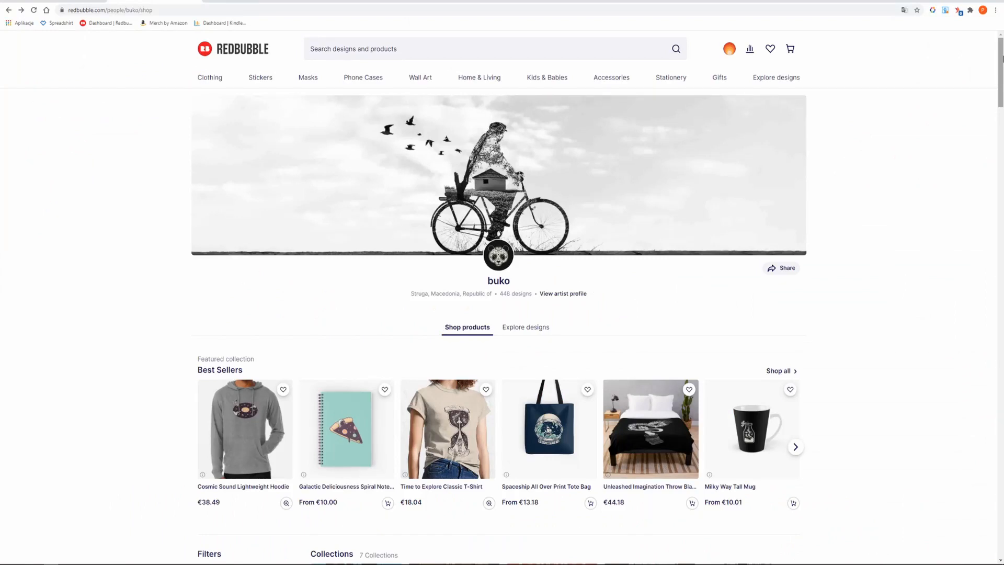
# Filter the artist's shop to the Space collection tile from the Collections carousel and browse its products
pyautogui.scroll(-3)
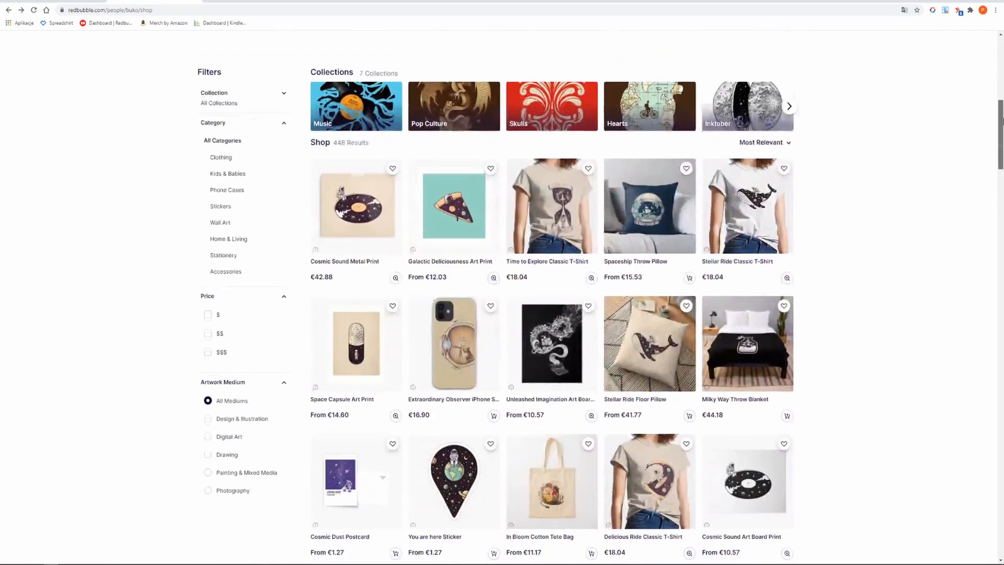
pyautogui.click(788, 106)
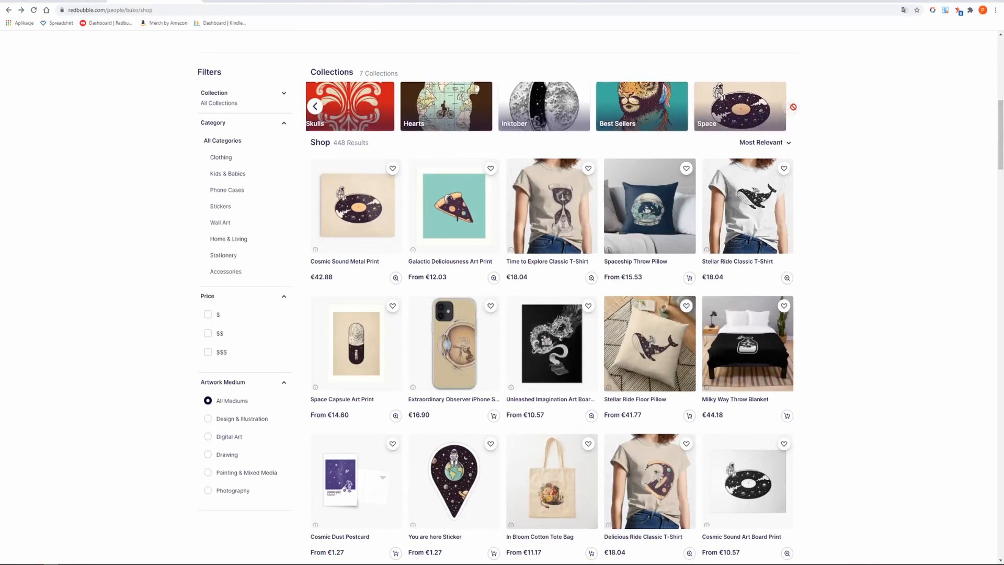
pyautogui.click(740, 106)
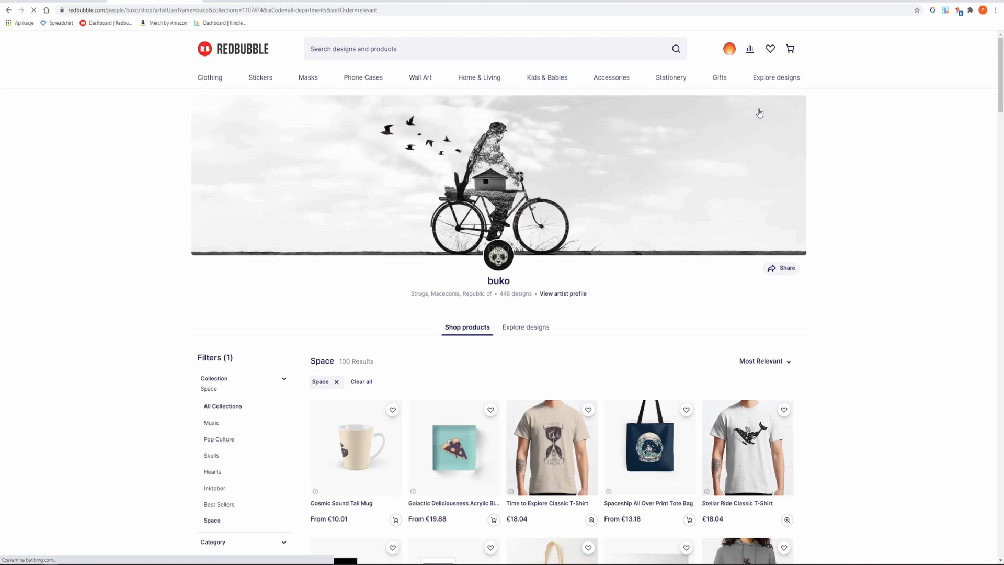
pyautogui.scroll(-3)
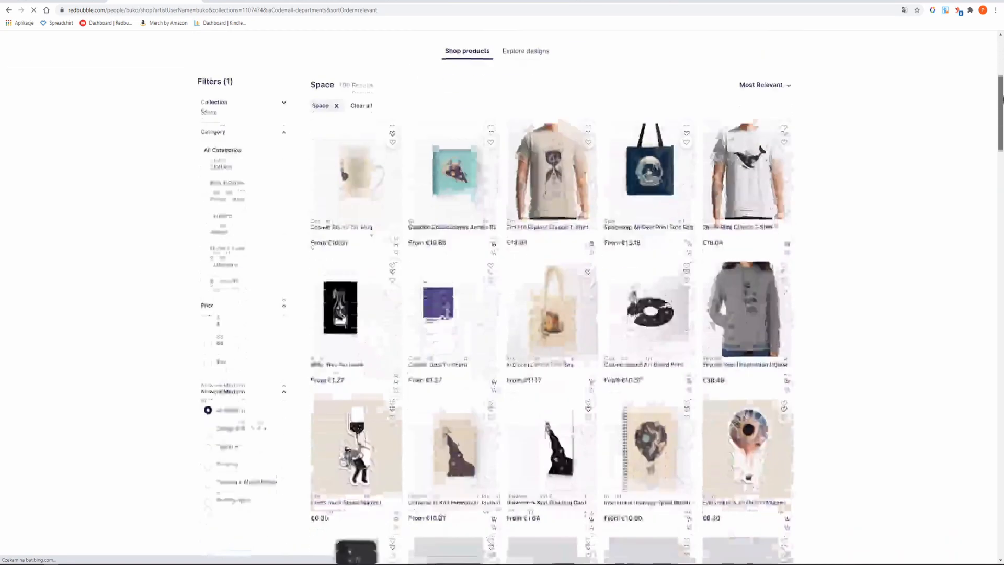
pyautogui.scroll(-3)
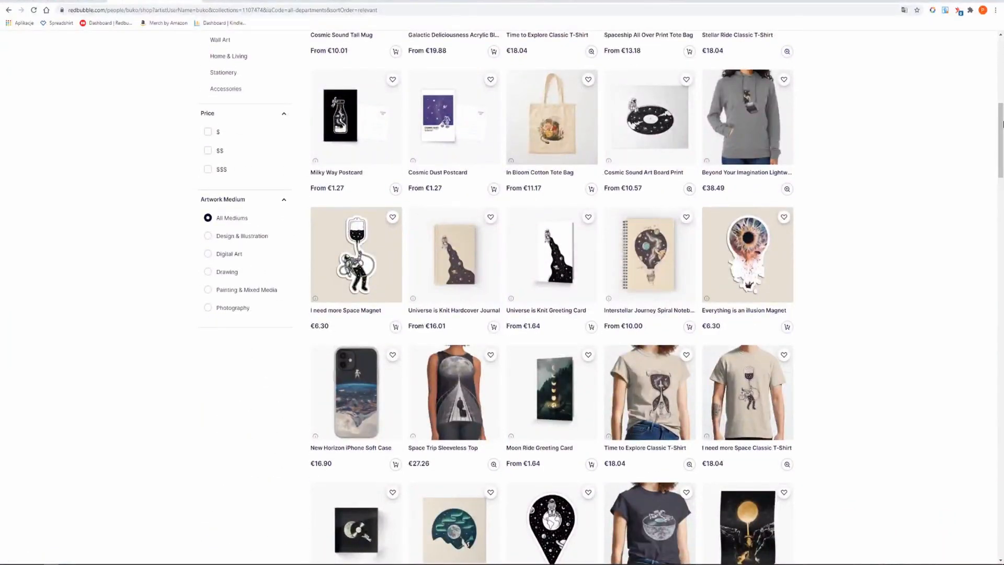
pyautogui.scroll(-3)
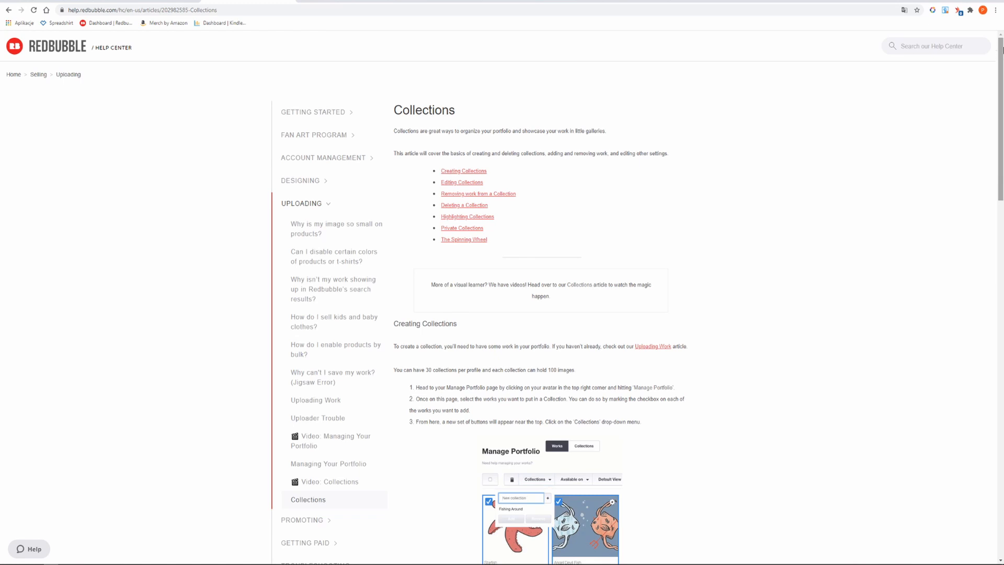
# Scroll the Collections help article down to its Editing Collections section
pyautogui.scroll(-3)
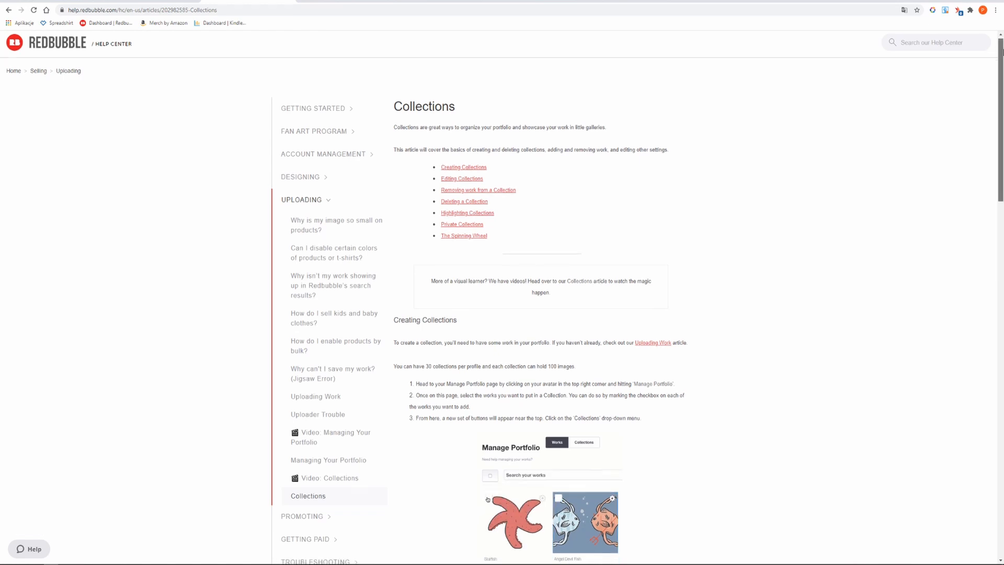
pyautogui.scroll(-3)
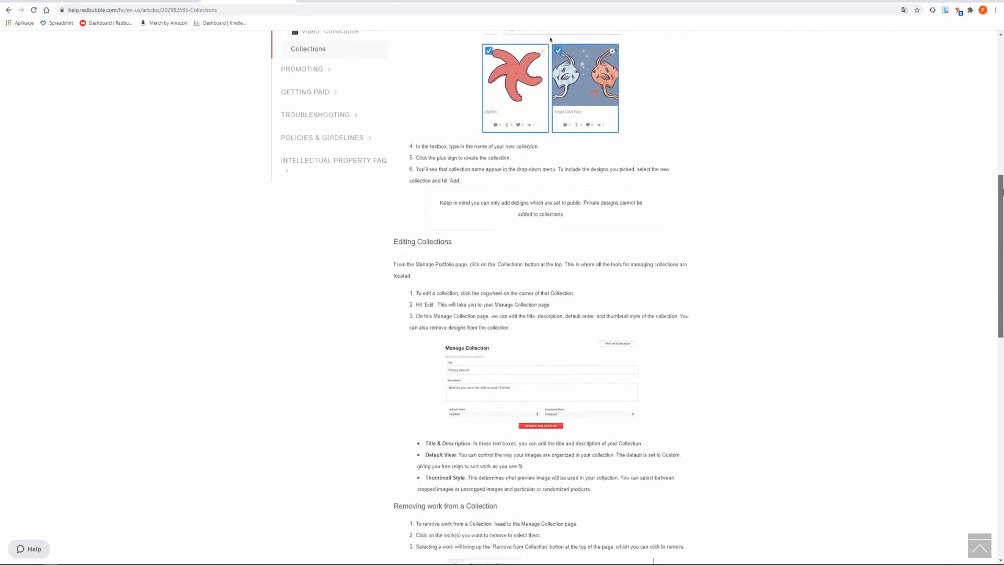
pyautogui.scroll(-3)
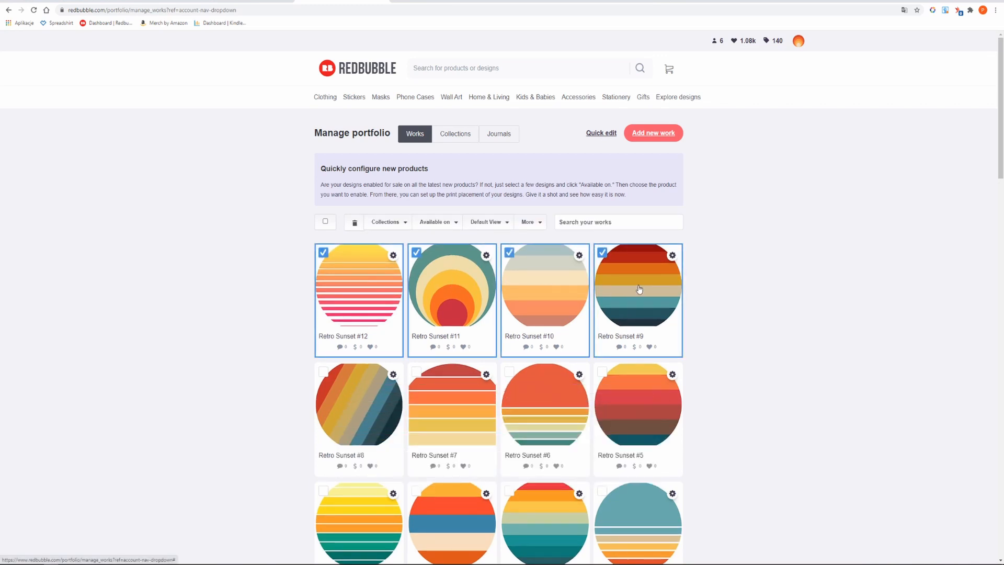
# Tick the first Retro Sunset design in the Manage Portfolio Works list
pyautogui.click(385, 222)
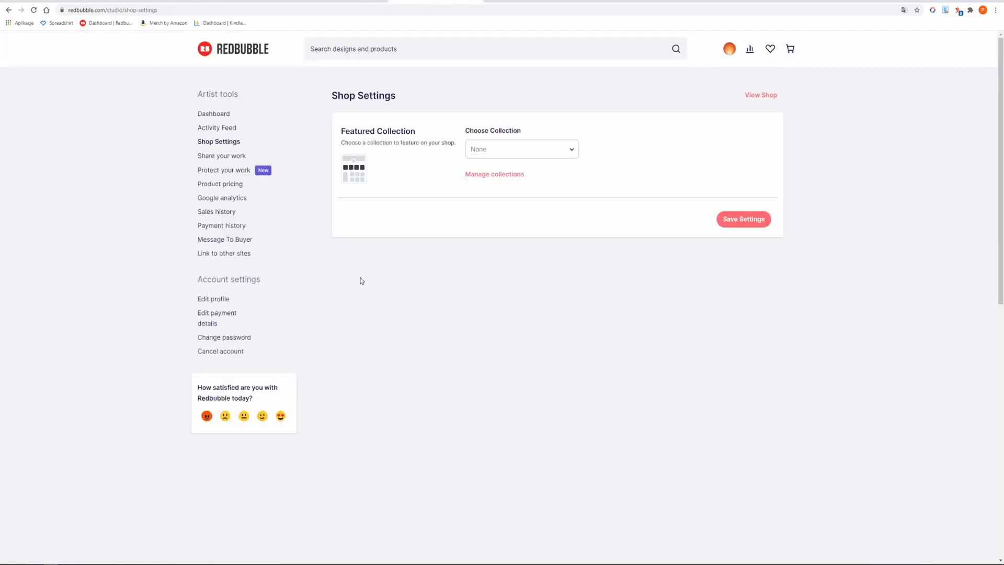
pyautogui.moveTo(571, 192)
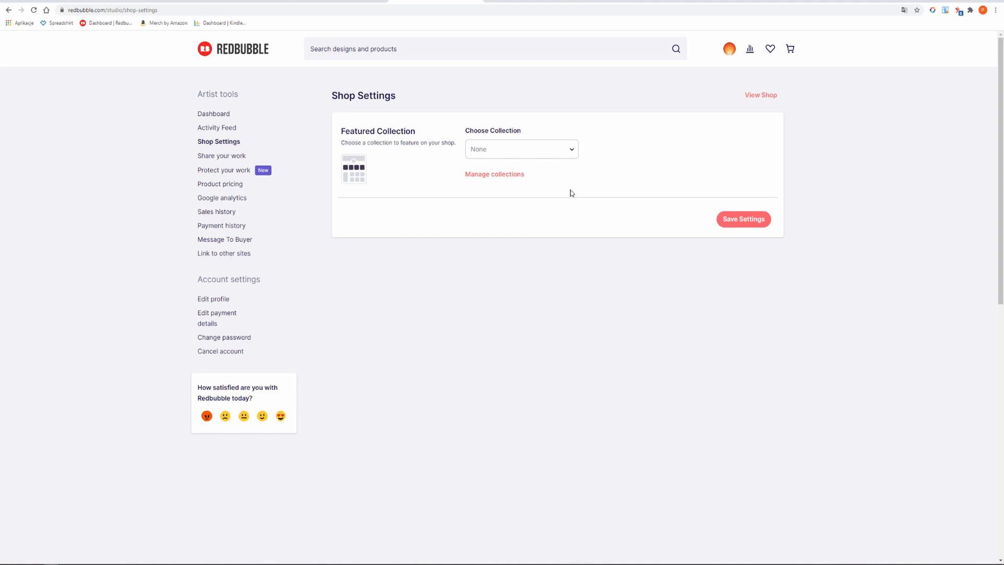
# Choose My First Collection in the Choose Collection dropdown and save the shop settings
pyautogui.click(521, 148)
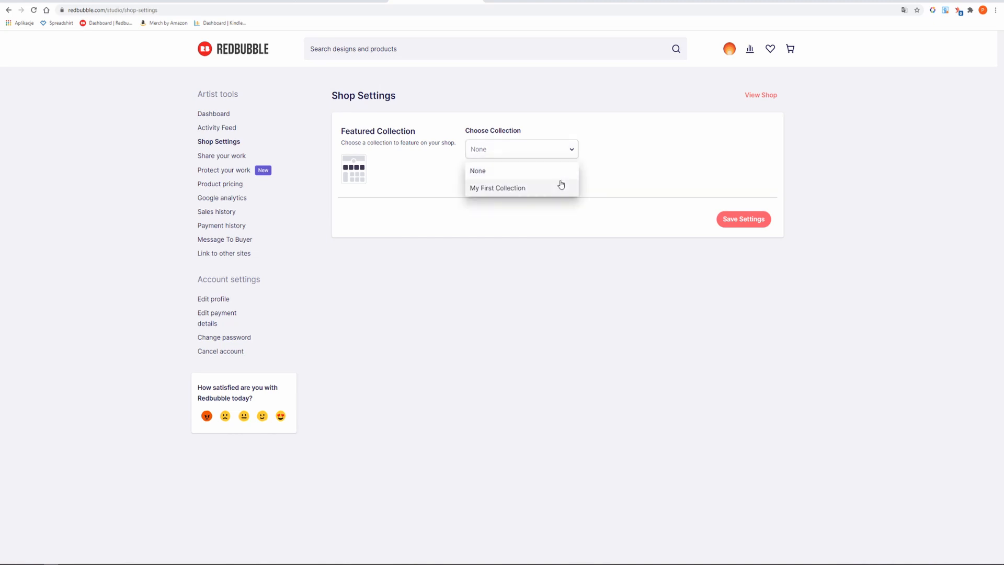
pyautogui.click(497, 187)
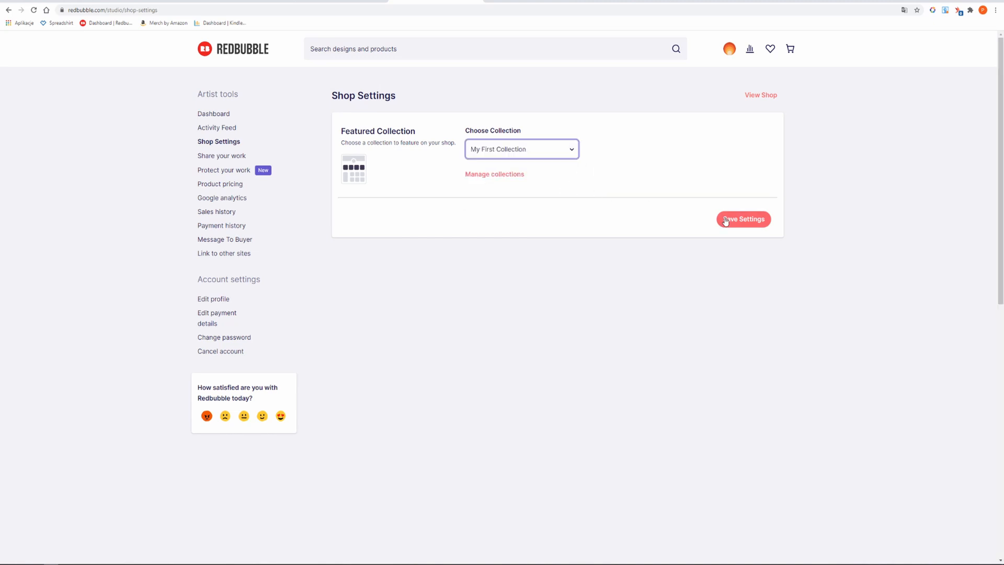
pyautogui.click(743, 219)
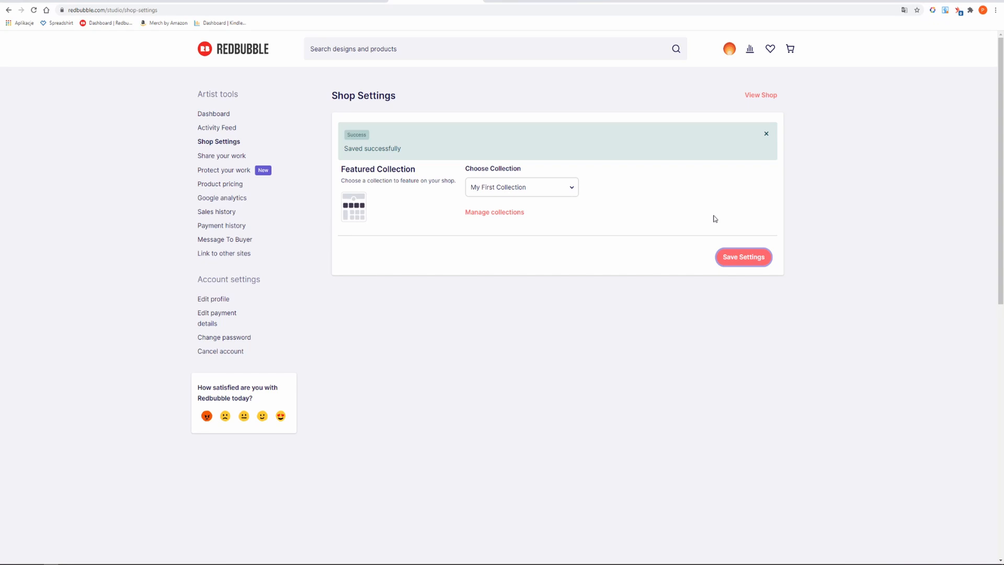
pyautogui.moveTo(703, 216)
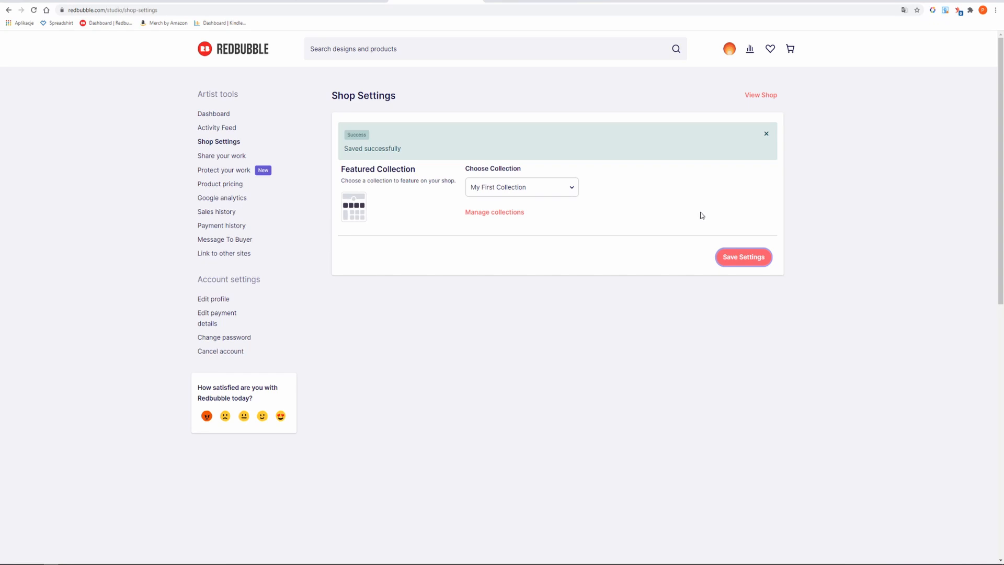
pyautogui.moveTo(495, 212)
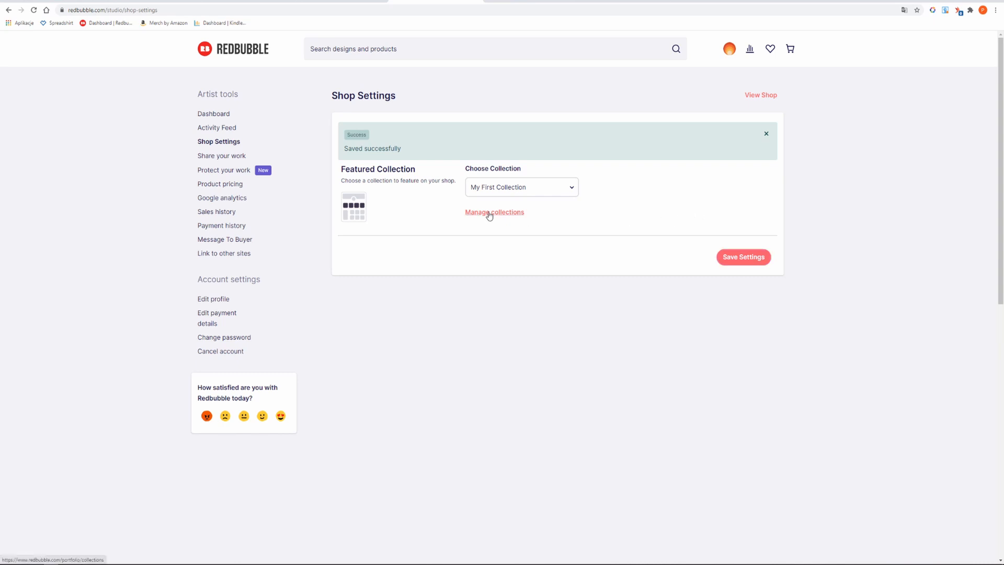
# Start editing My First Collection from its gear menu in the portfolio's collections
pyautogui.click(494, 212)
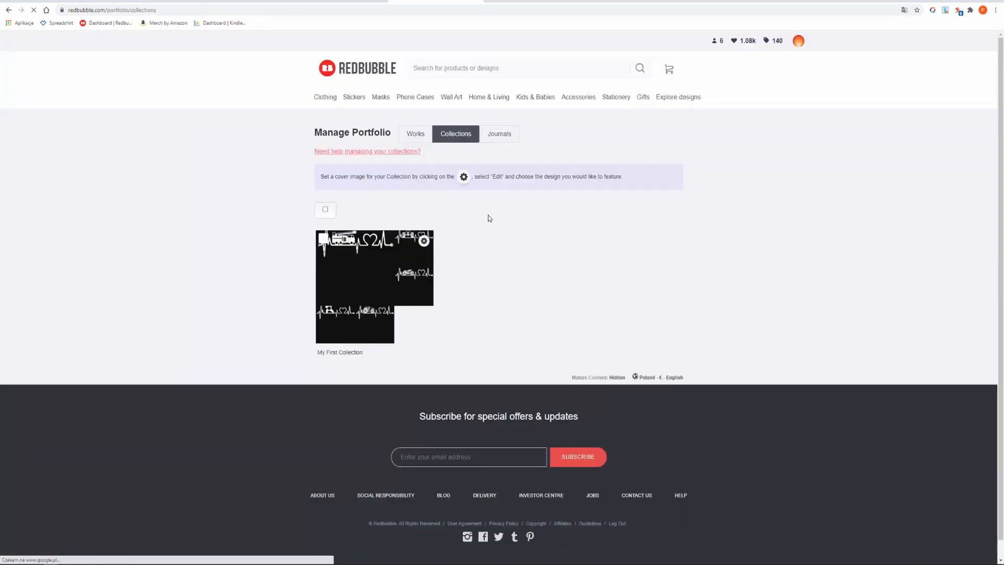
pyautogui.moveTo(449, 245)
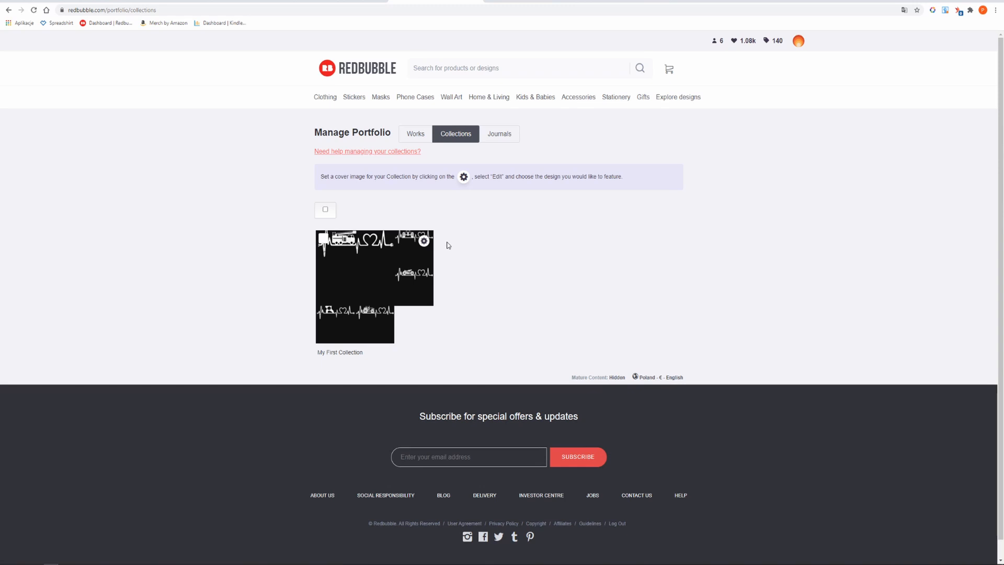
pyautogui.click(424, 241)
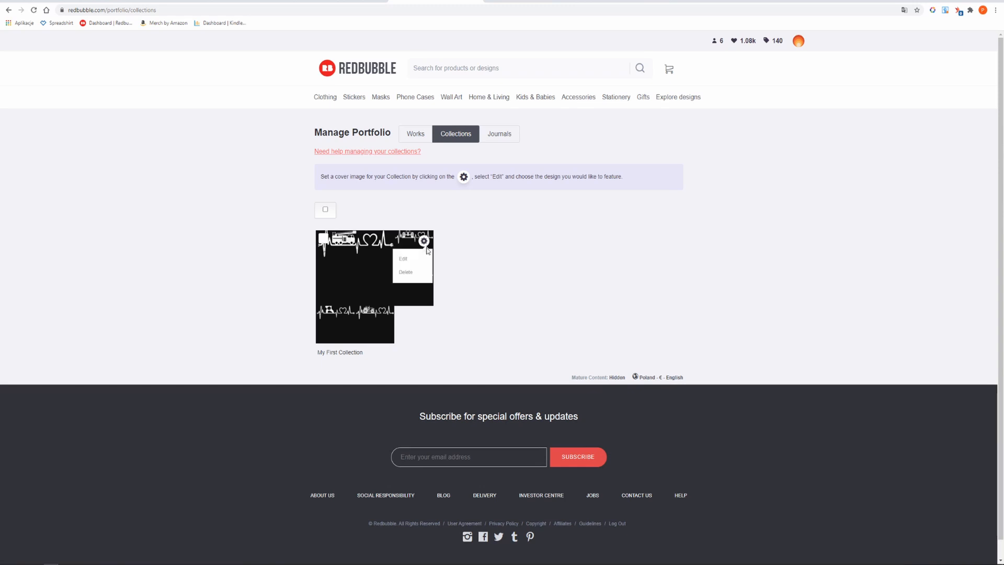
pyautogui.click(402, 259)
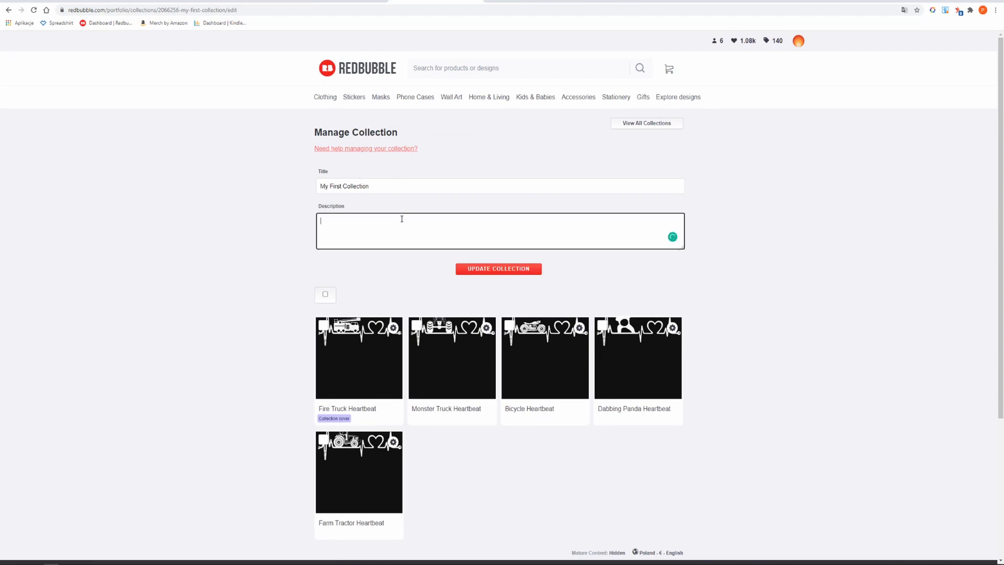
# Enter the description 'Enter your description' and remove the chosen designs from the collection
pyautogui.write('E')
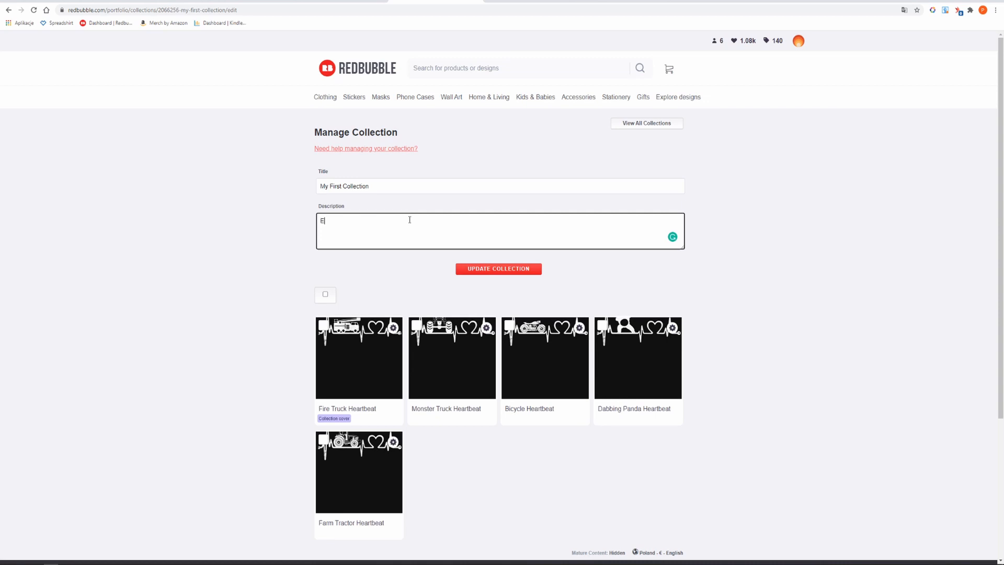
pyautogui.write('nter your de')
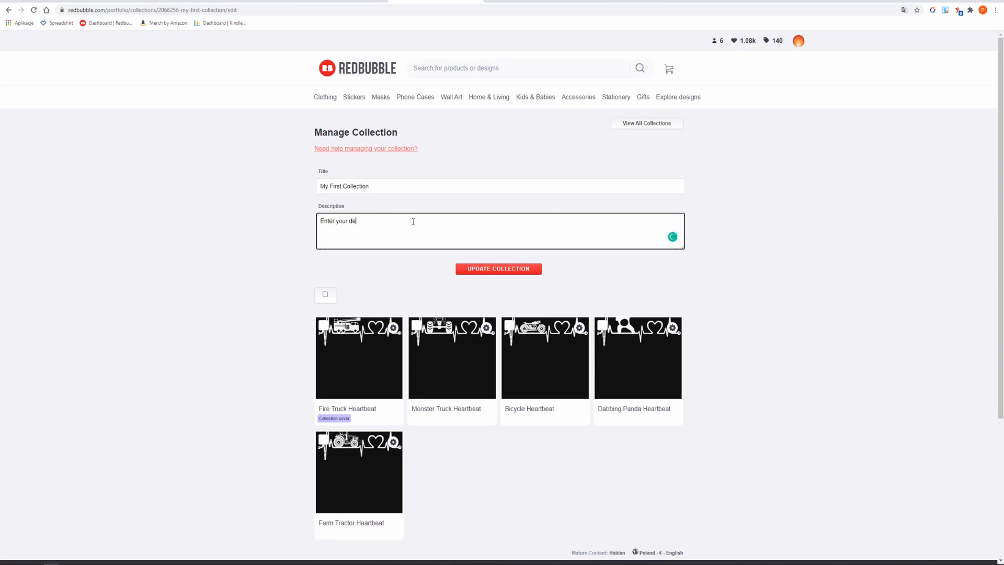
pyautogui.write('scription.')
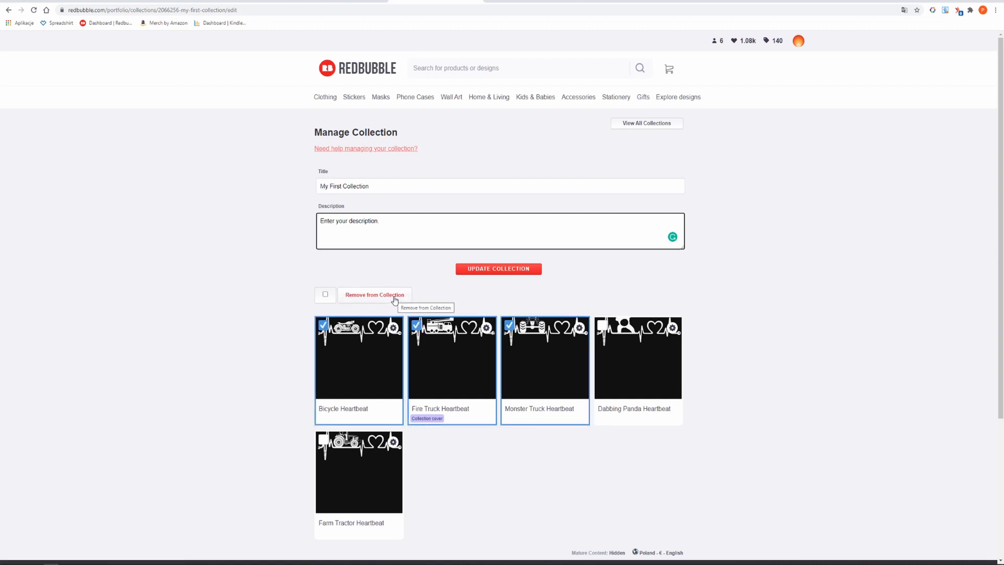
pyautogui.moveTo(452, 302)
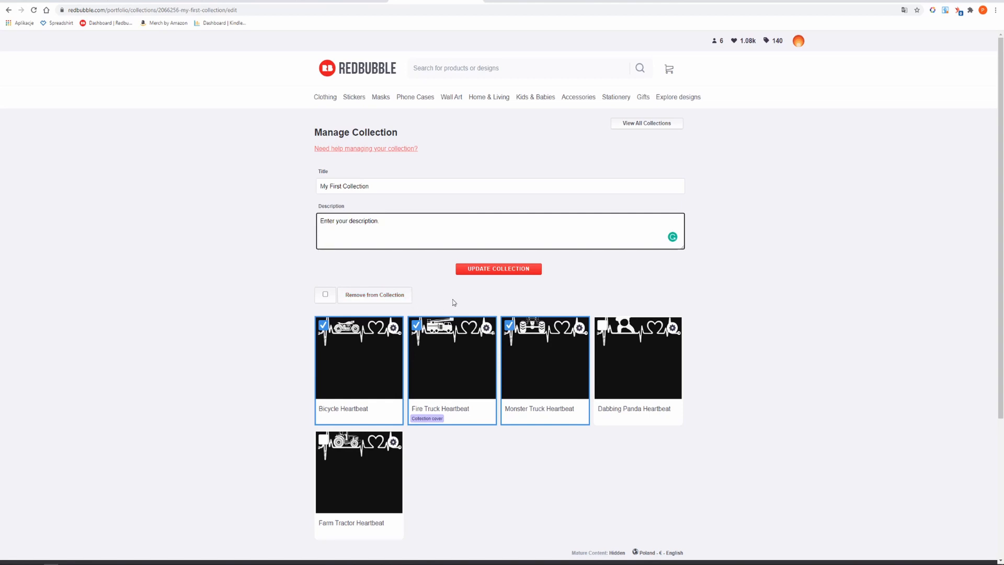
pyautogui.click(498, 269)
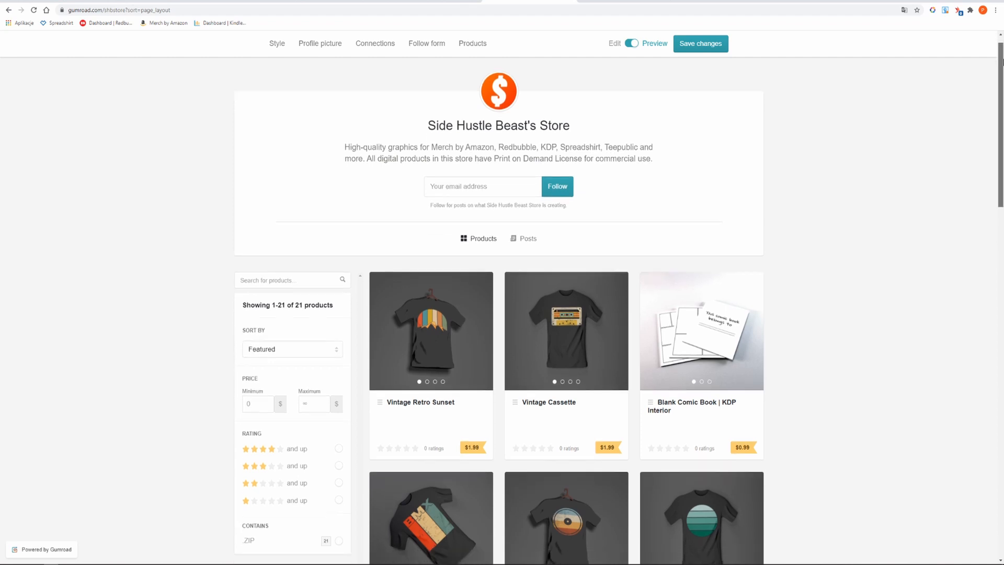
# Browse the Gumroad store preview and open the Vintage Cassette product details
pyautogui.scroll(-3)
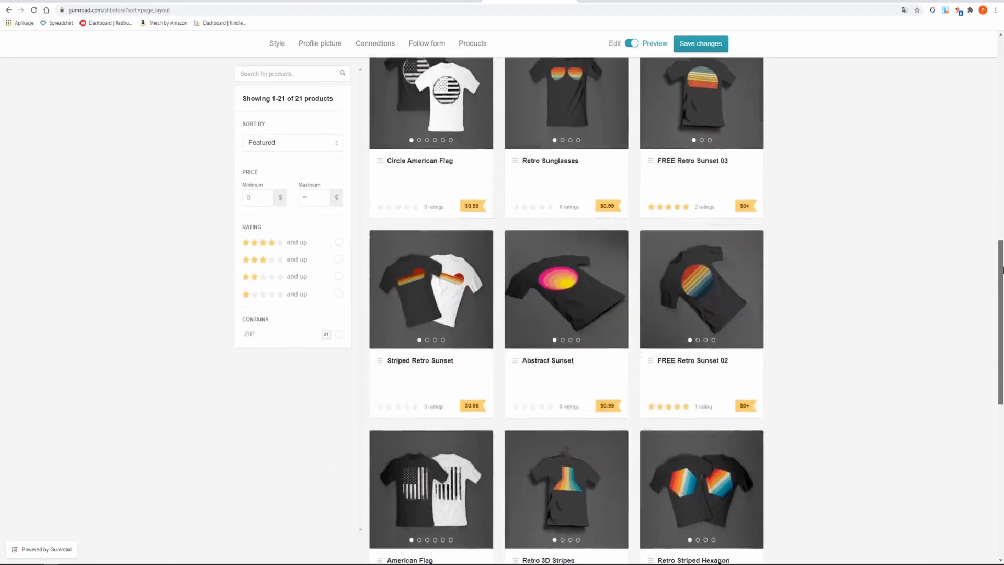
pyautogui.scroll(-3)
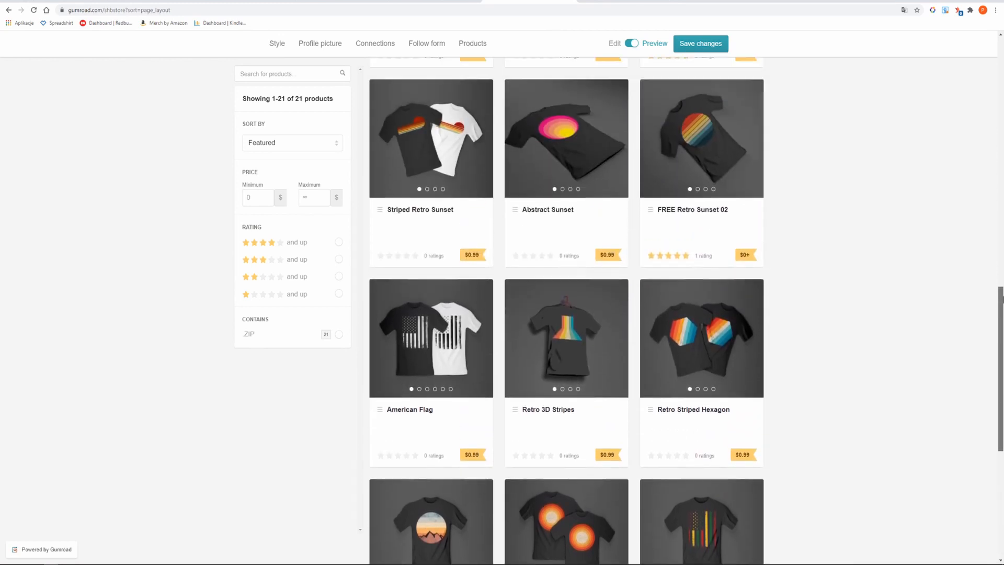
pyautogui.scroll(-3)
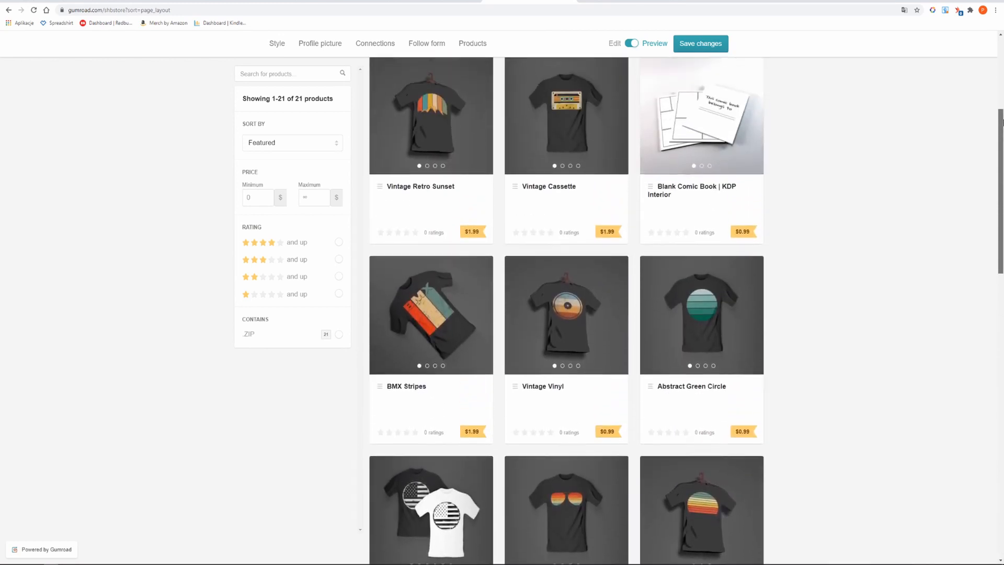
pyautogui.scroll(3)
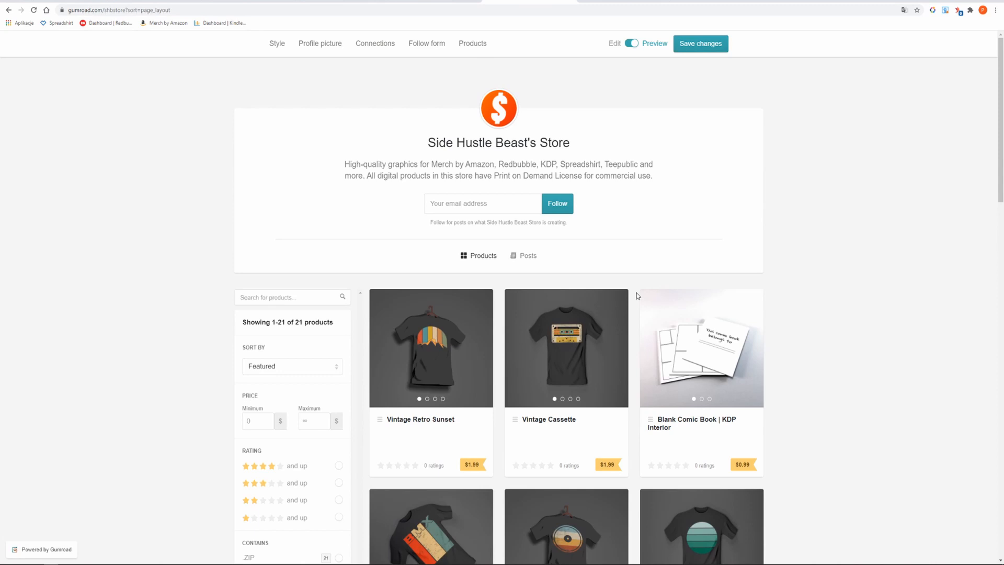
pyautogui.click(566, 348)
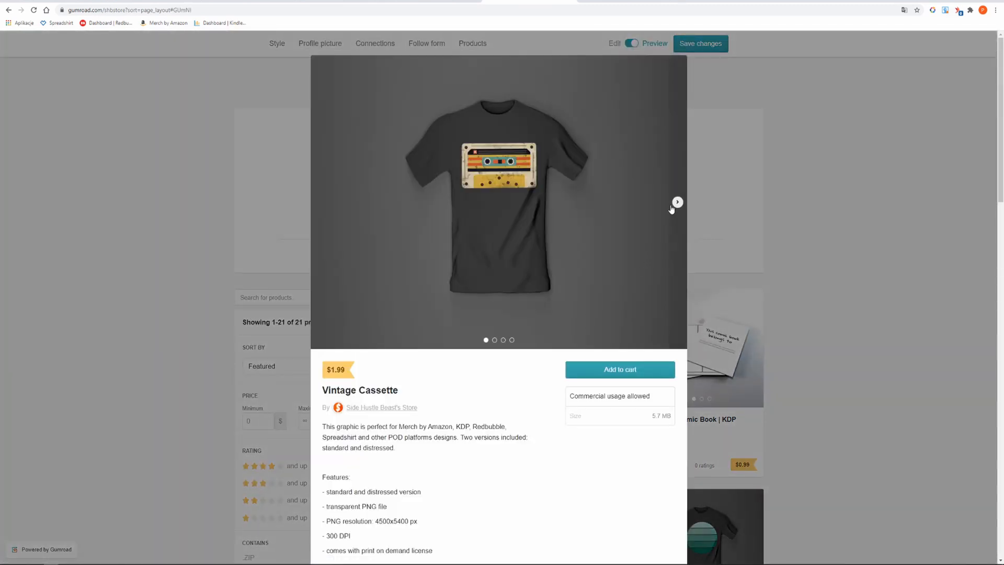
# Step through the Vintage Cassette product's preview images to the last one
pyautogui.click(676, 202)
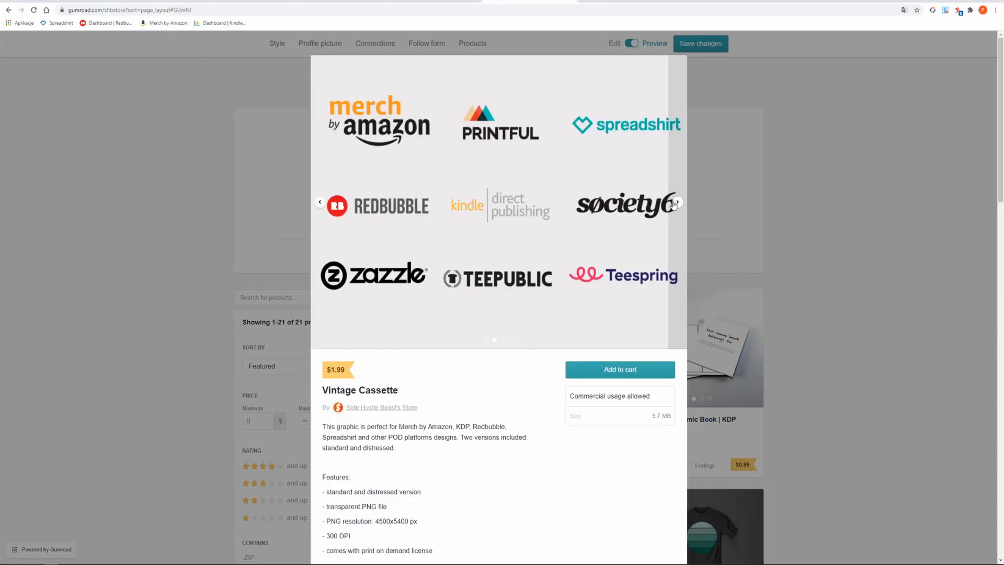
pyautogui.click(677, 202)
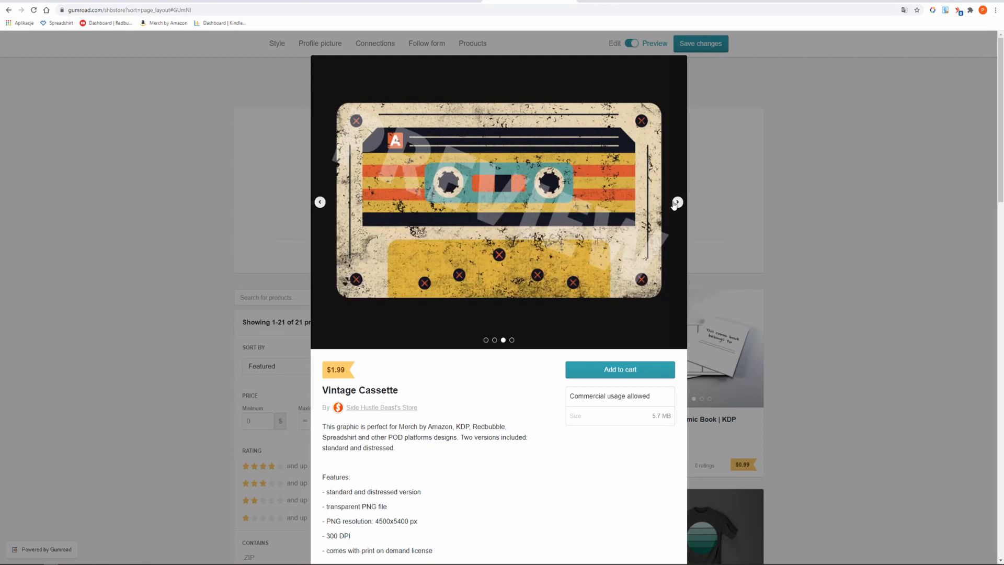
pyautogui.click(676, 202)
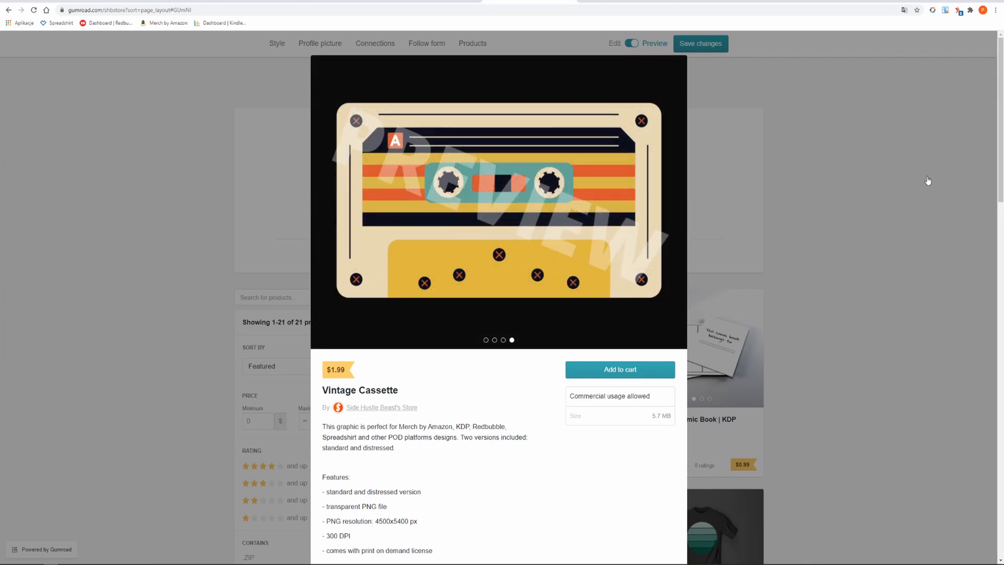